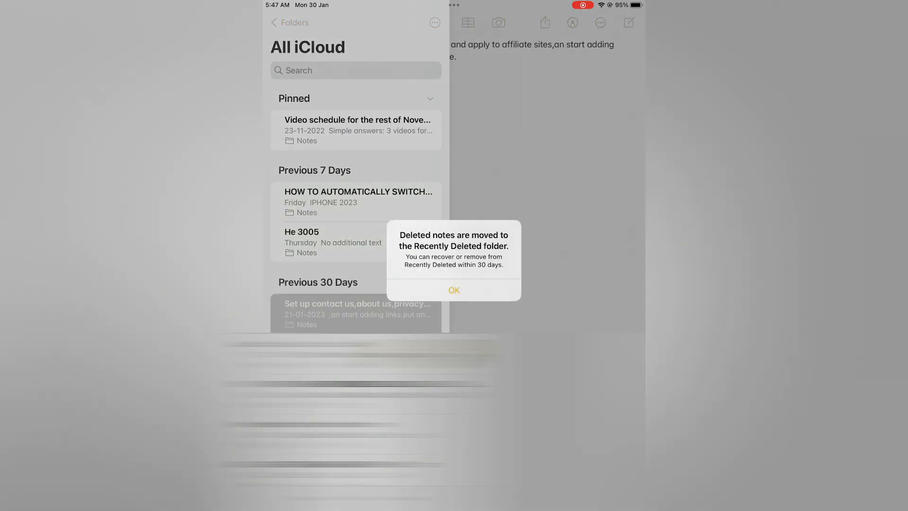
Acknowledge the notice that deleted notes go to the Recently Deleted folder
click(454, 290)
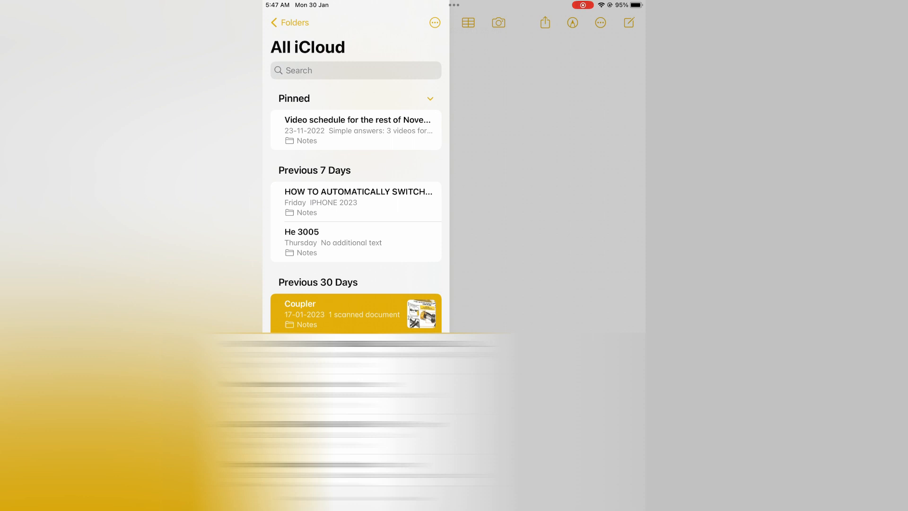
Return to the iCloud folder list and open Recently Deleted showing the deleted note
click(289, 23)
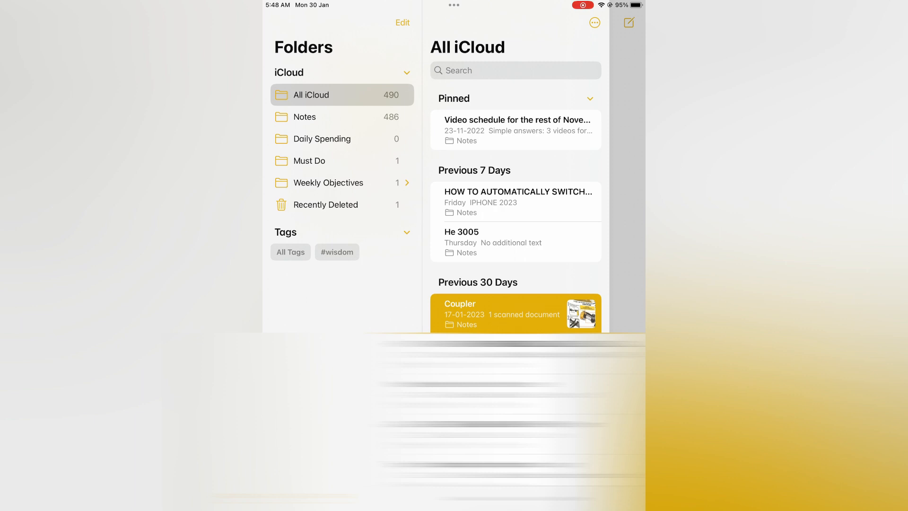
click(326, 204)
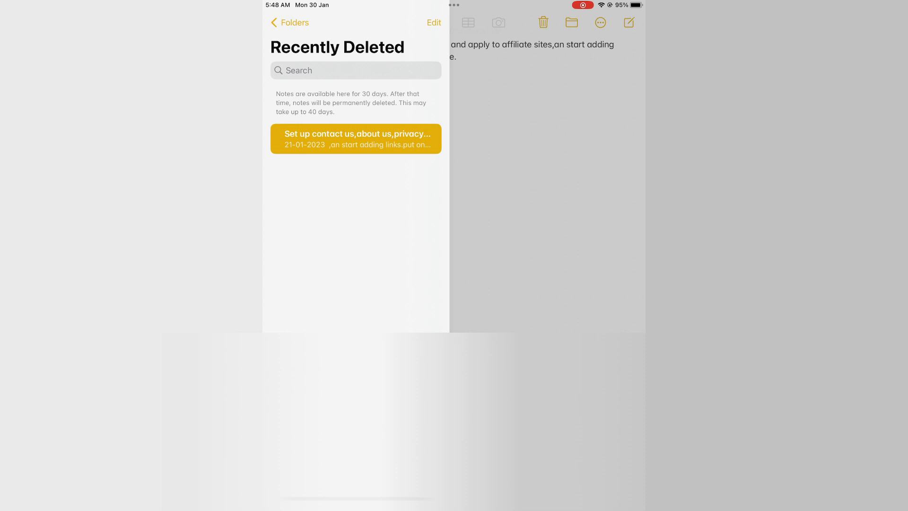
Select the deleted 'Set up contact us, about us, privacy…' note and bring up Select a Folder
click(433, 23)
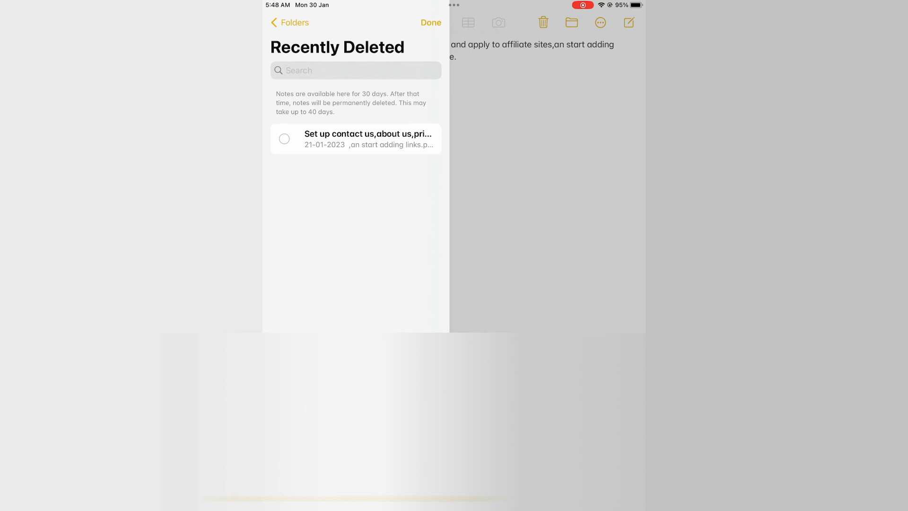
click(284, 138)
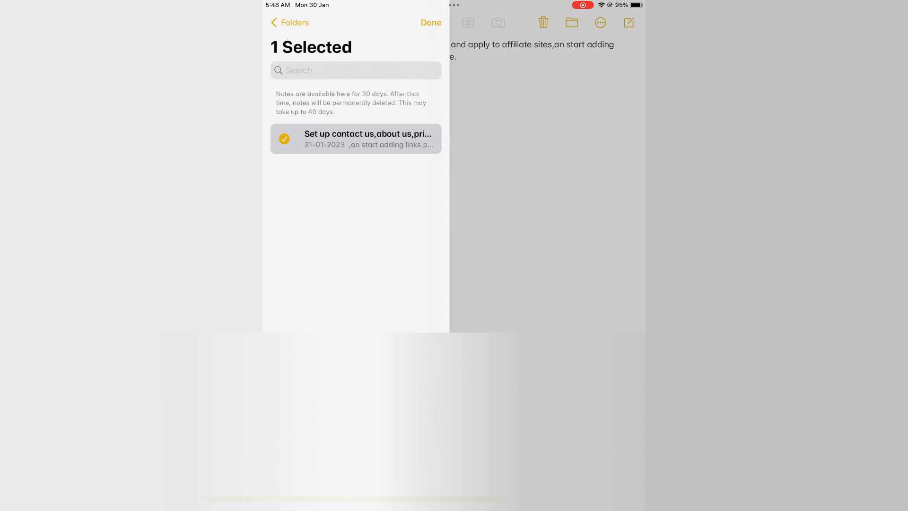
click(572, 23)
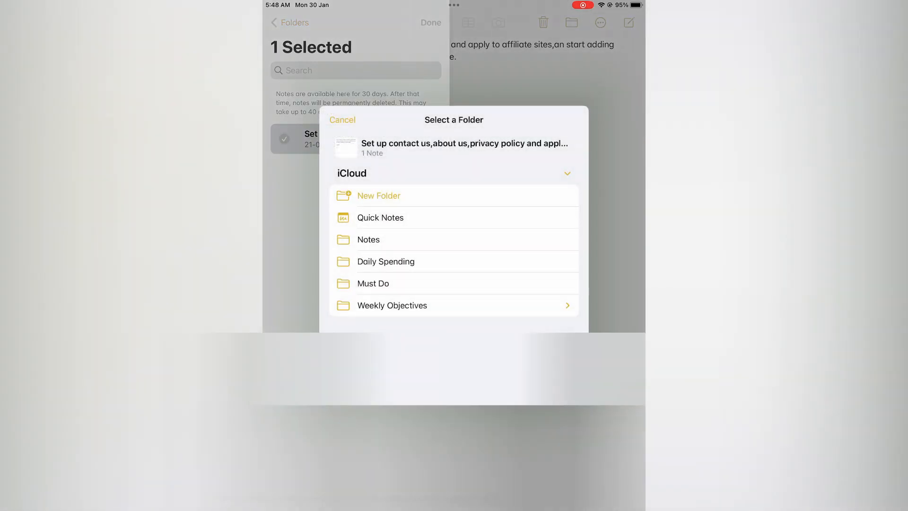